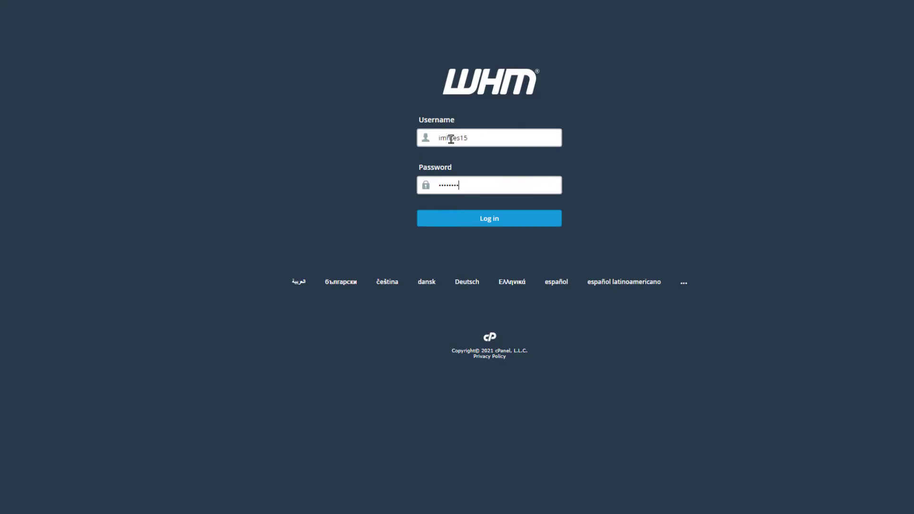
- Log in to WHM with the username and password
{"action": "left_click", "coordinate": [488, 218]}
{"action": "type", "text": "susper"}
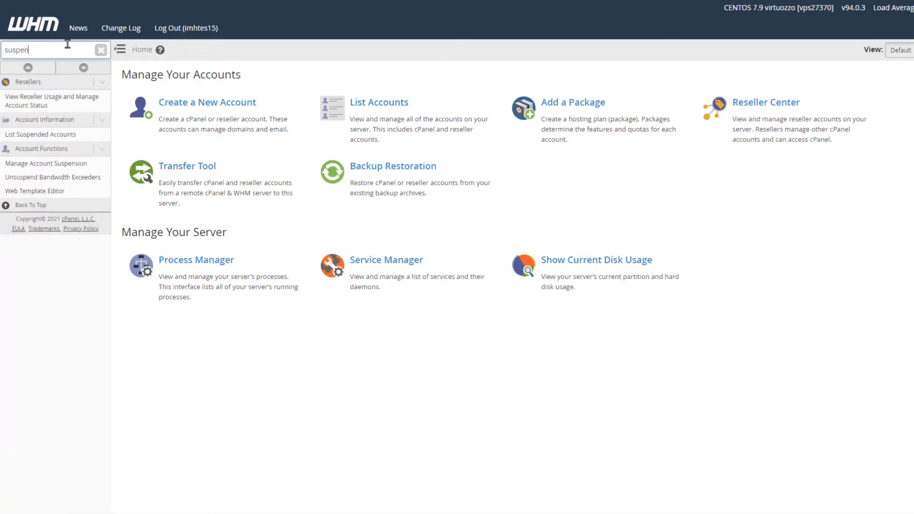
- Complete the 'suspend' search and open Manage Account Suspension
{"action": "type", "text": "d"}
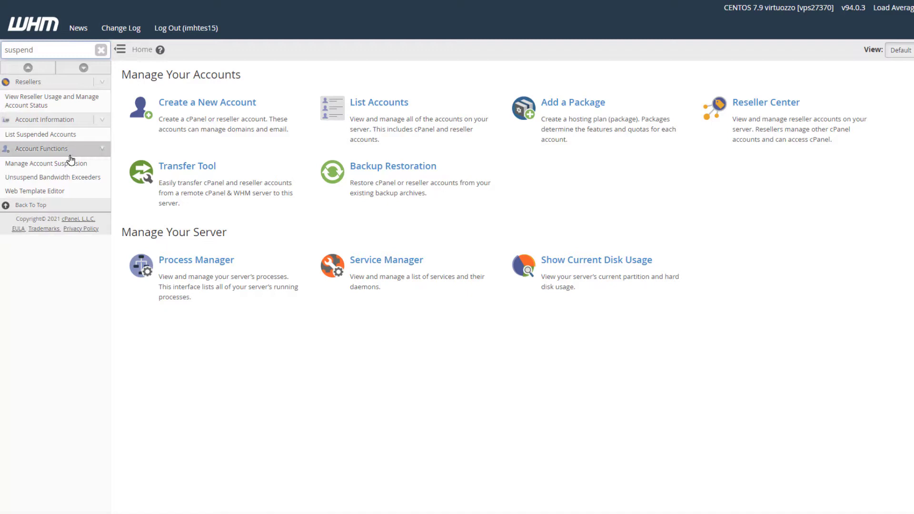
{"action": "left_click", "coordinate": [48, 164]}
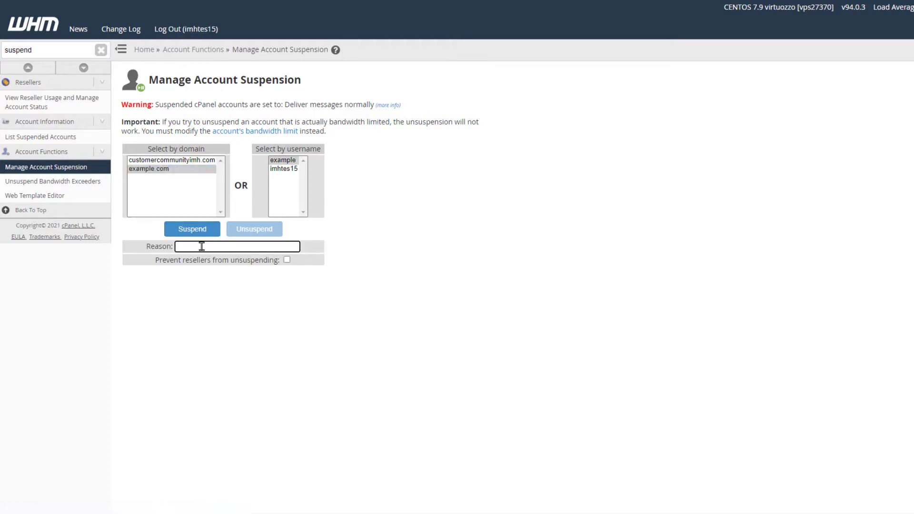
- Suspend example.com with the reason 'Suspended for abuse'
{"action": "type", "text": "Suspended for abuse"}
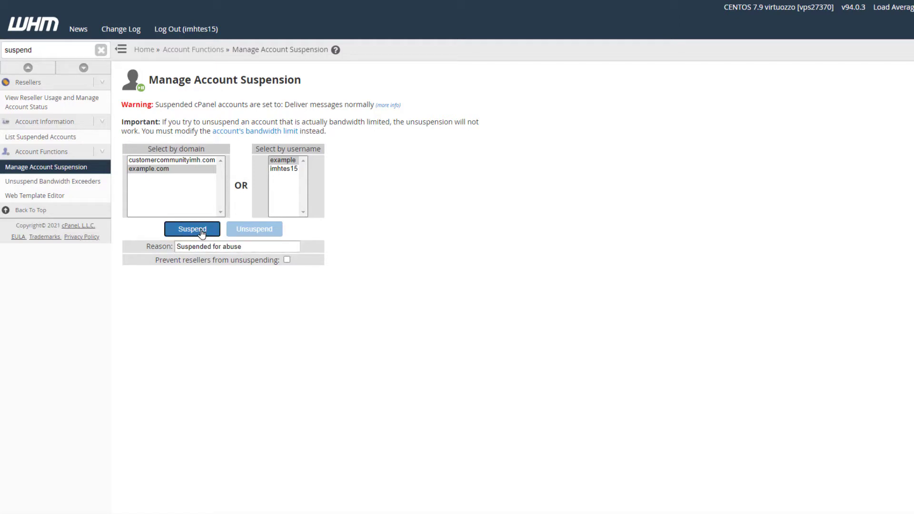
{"action": "left_click", "coordinate": [192, 229]}
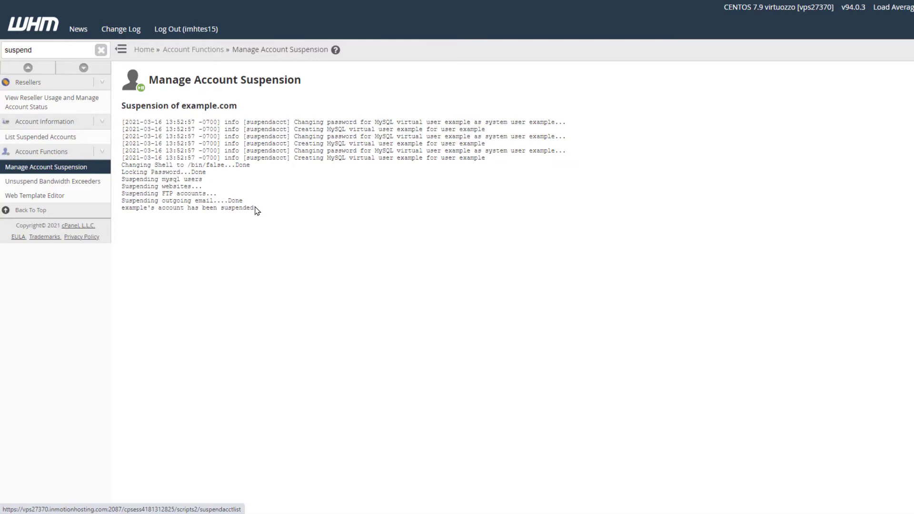
- Highlight the suspension confirmation and view the Suspended Accounts list
{"action": "double_click", "coordinate": [186, 207]}
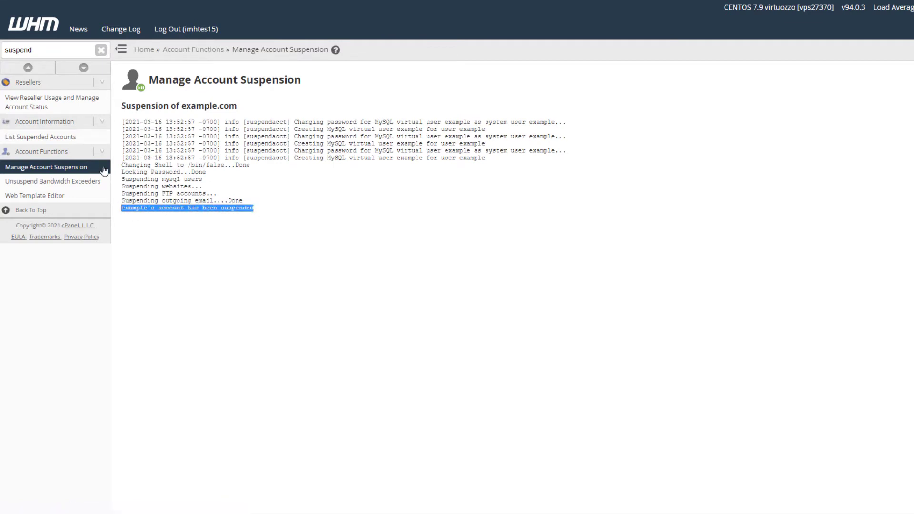
{"action": "mouse_move", "coordinate": [41, 137]}
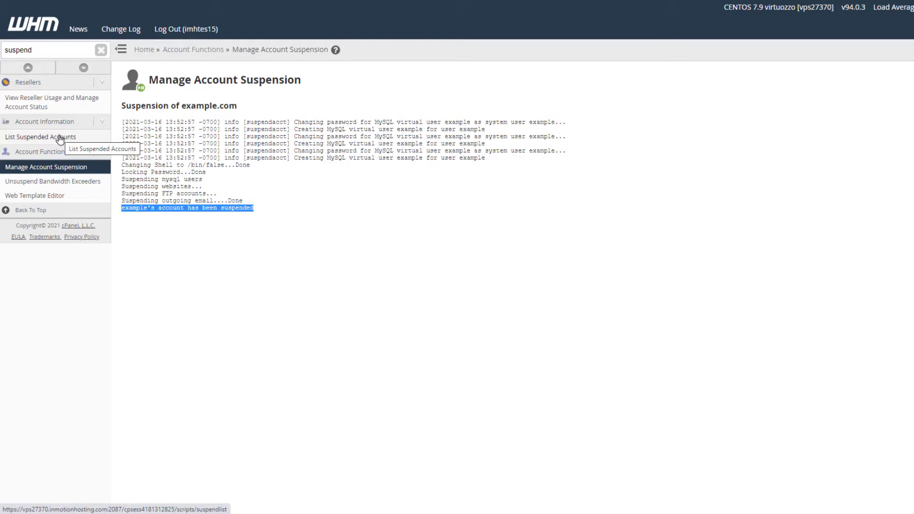
{"action": "left_click", "coordinate": [40, 137]}
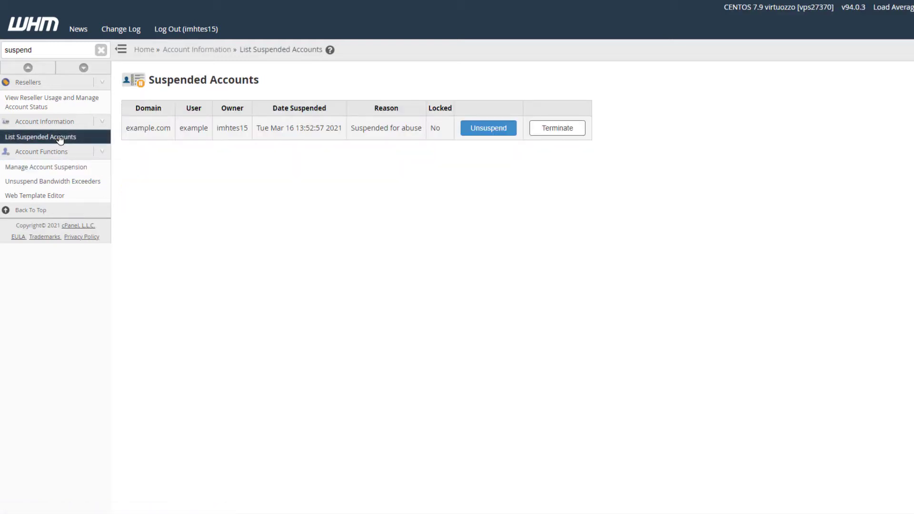
- Go back to Manage Account Suspension from the sidebar
{"action": "left_click", "coordinate": [46, 167]}
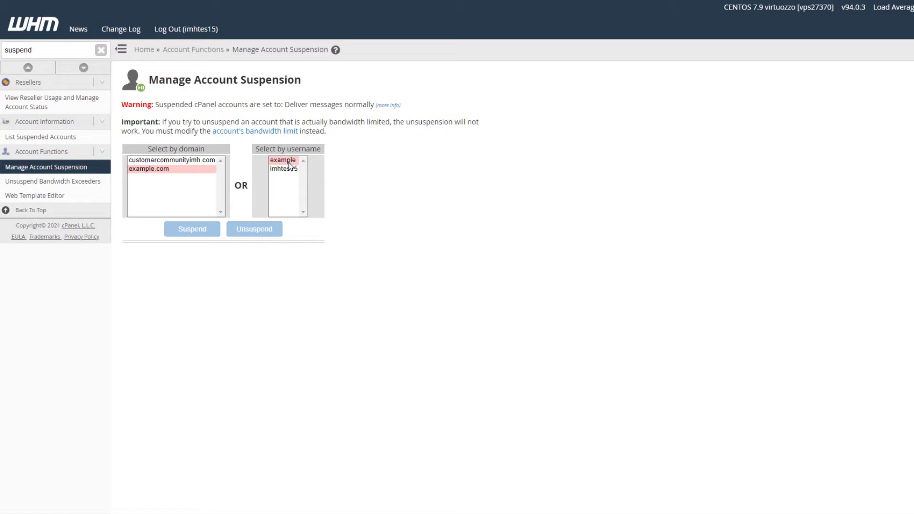
- Select example.com under Select by domain and unsuspend it
{"action": "left_click", "coordinate": [148, 169]}
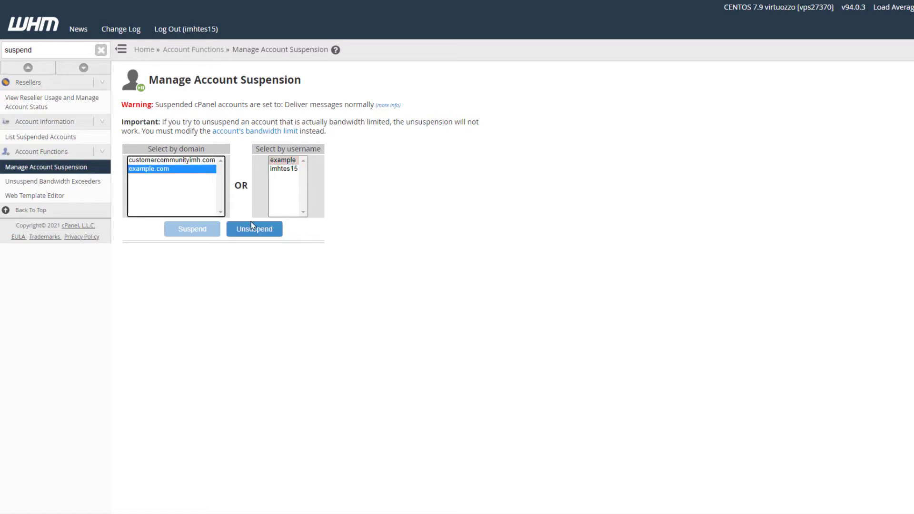
{"action": "left_click", "coordinate": [254, 229]}
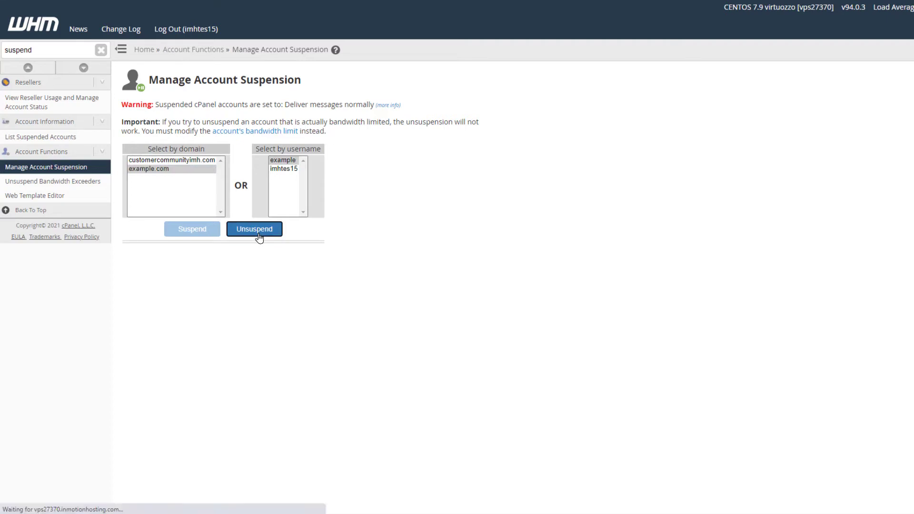
{"action": "left_click", "coordinate": [255, 229]}
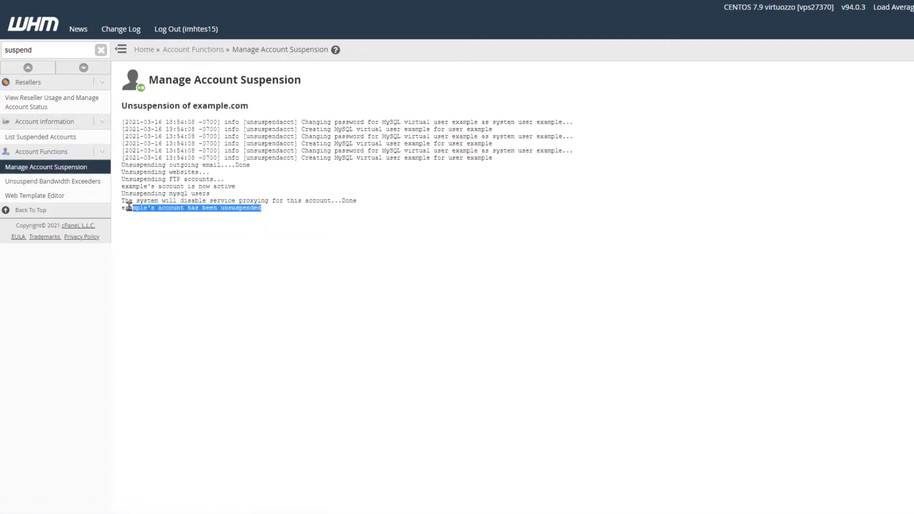
{"action": "mouse_move", "coordinate": [216, 274]}
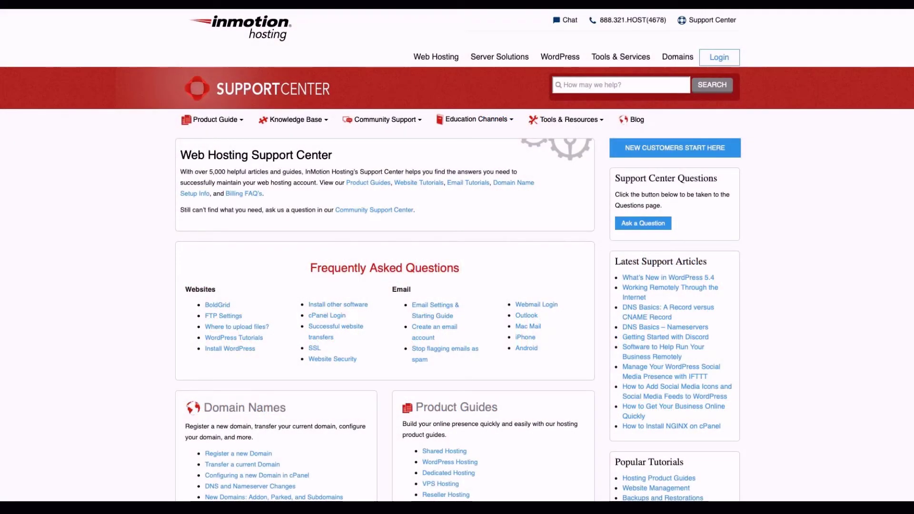
- Open the InMotion Account Management Panel from the Support Center
{"action": "left_click", "coordinate": [719, 57]}
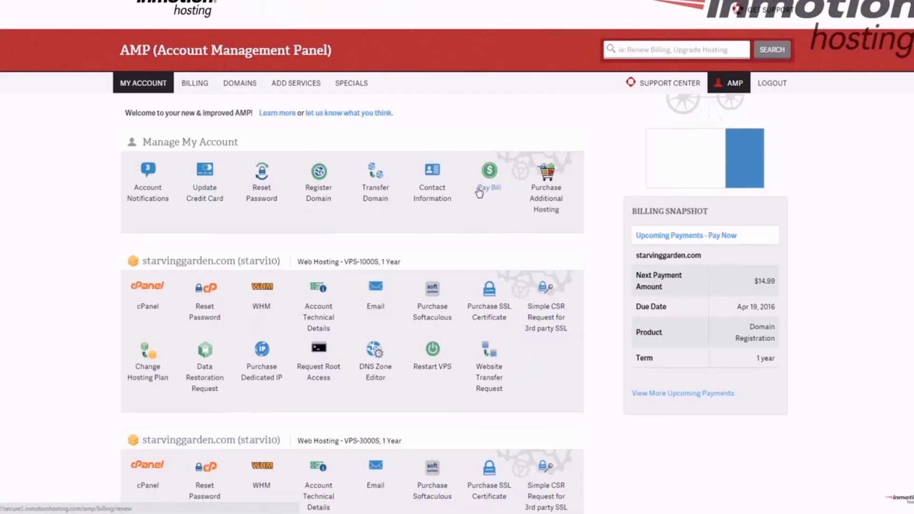